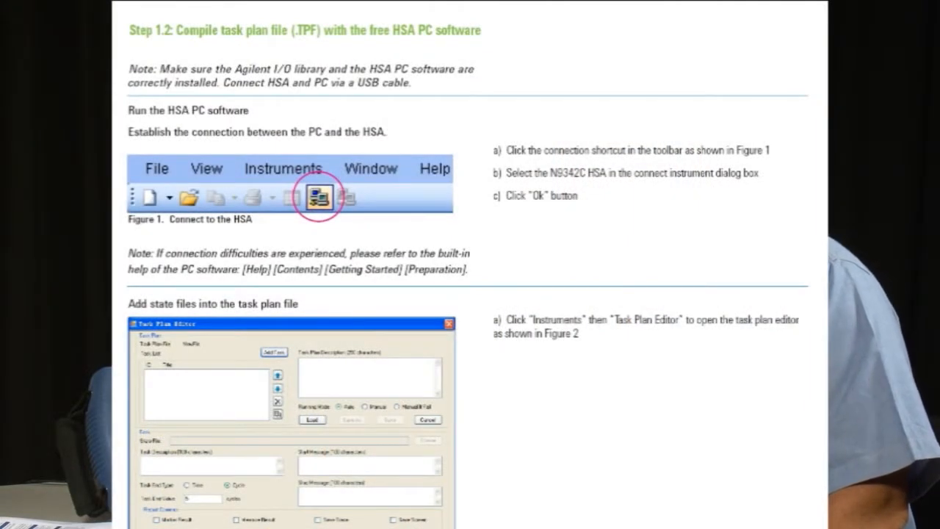
Step: Scroll the application note down to the 'Add state files into the task plan file' section
{"action": "scroll", "scroll_direction": "down", "scroll_amount": 3}
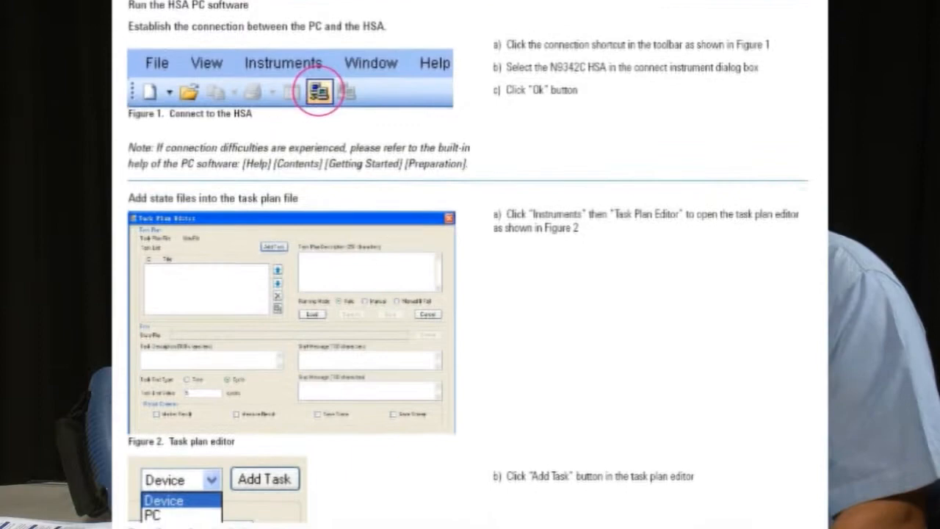
{"action": "scroll", "scroll_direction": "down", "scroll_amount": 3}
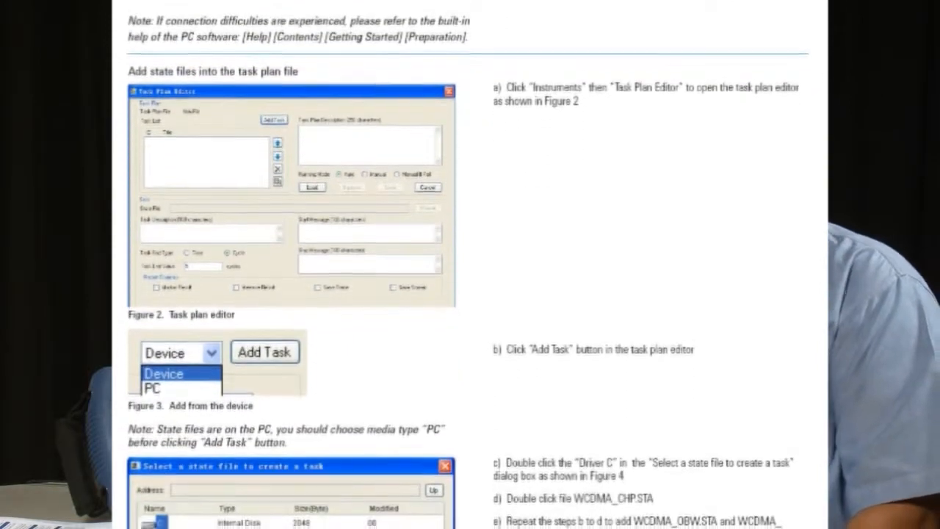
{"action": "scroll", "scroll_direction": "down", "scroll_amount": 3}
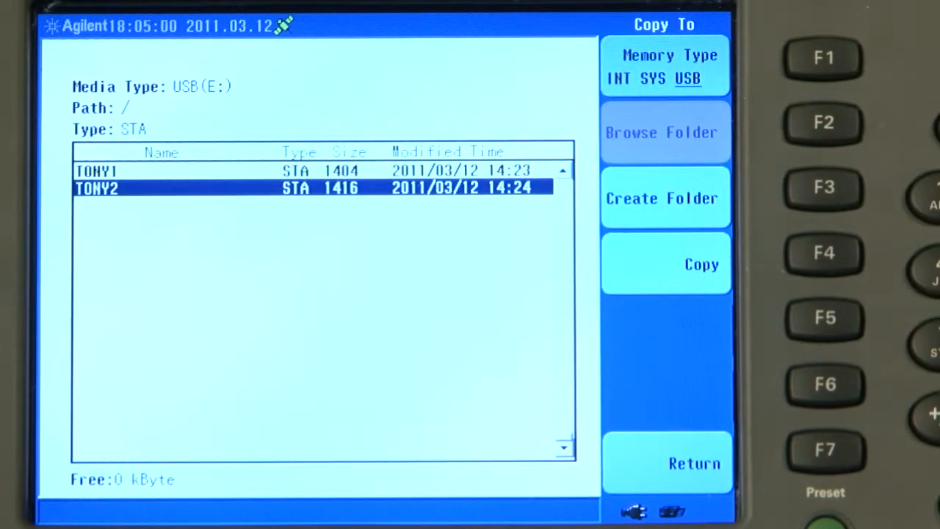
Step: Copy the TONY1 and TONY2 state files to the USB drive
{"action": "left_click", "coordinate": [419, 95]}
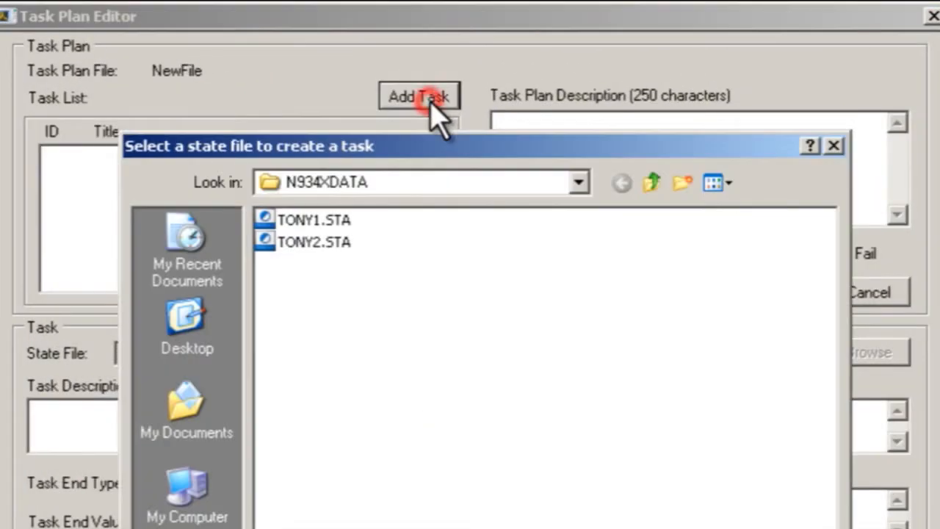
Step: Add TONY1.STA and TONY2.STA as two tasks in the Task Plan Editor
{"action": "double_click", "coordinate": [314, 220]}
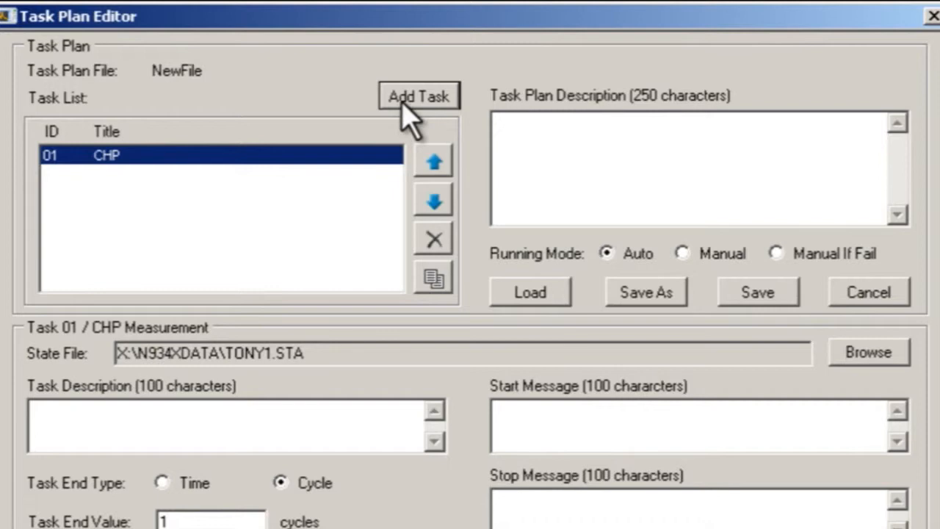
{"action": "left_click", "coordinate": [419, 95]}
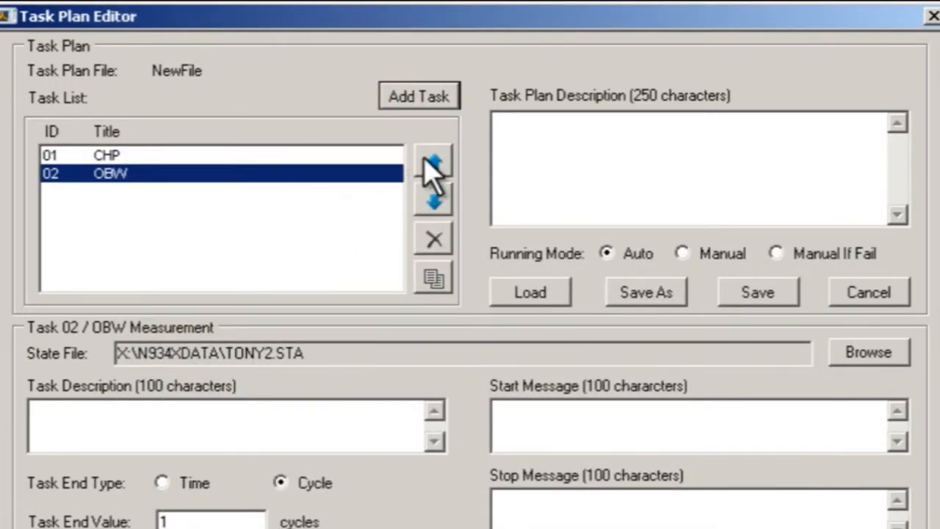
Step: Retitle the first task 'WDCDMA Channel Power' and confirm it
{"action": "left_click", "coordinate": [432, 160]}
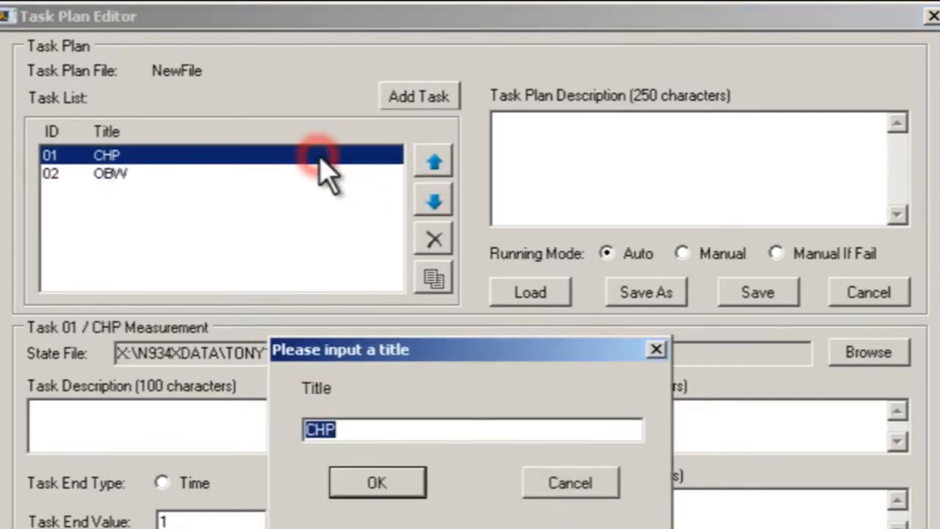
{"action": "type", "text": "WDCDMA"}
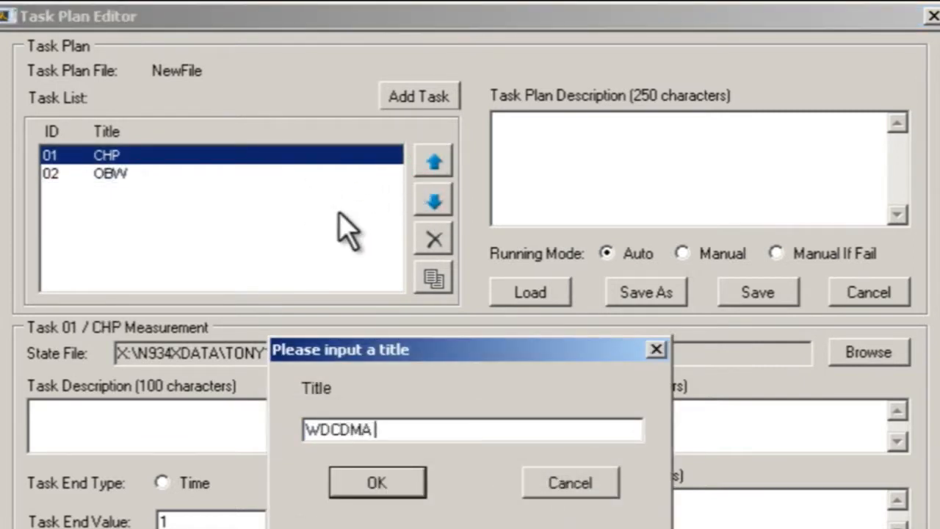
{"action": "type", "text": "Channel Power"}
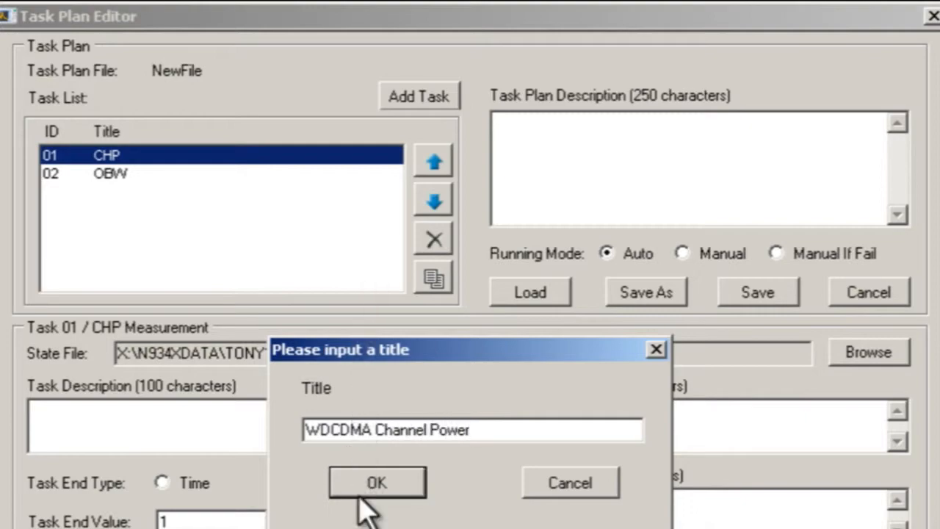
{"action": "left_click", "coordinate": [376, 482]}
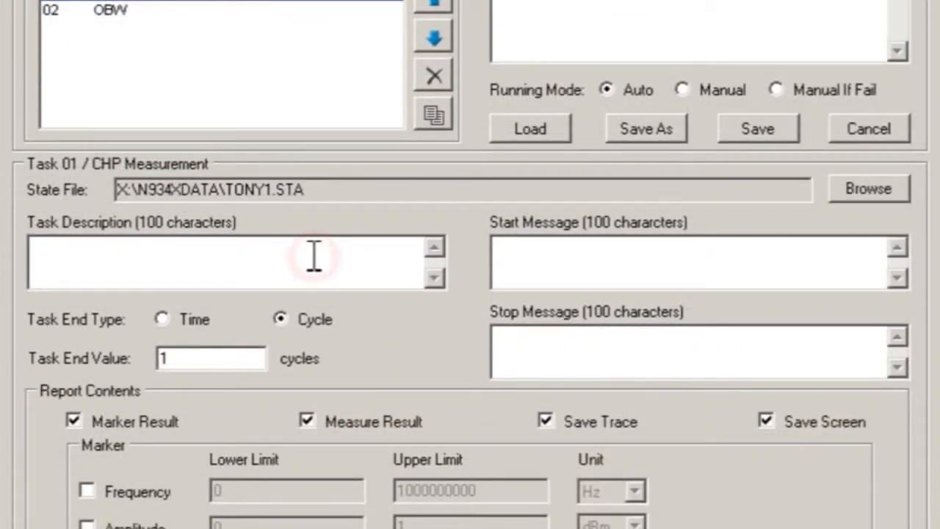
Step: Enter description 'Measurement channel power' and start message 'Connect the transmitter to the analyser...', keeping Task End Type on Cycle
{"action": "type", "text": "Measurement channel power."}
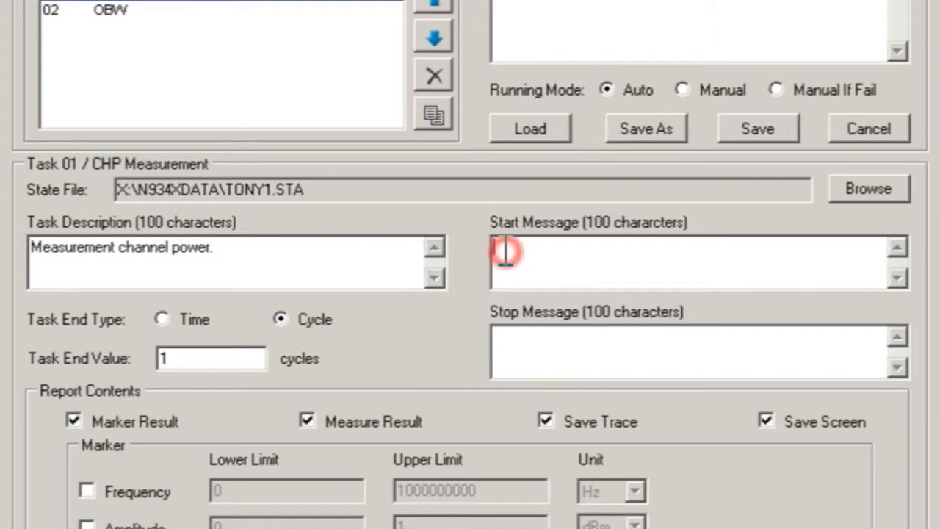
{"action": "type", "text": "Connect the transmitter to"}
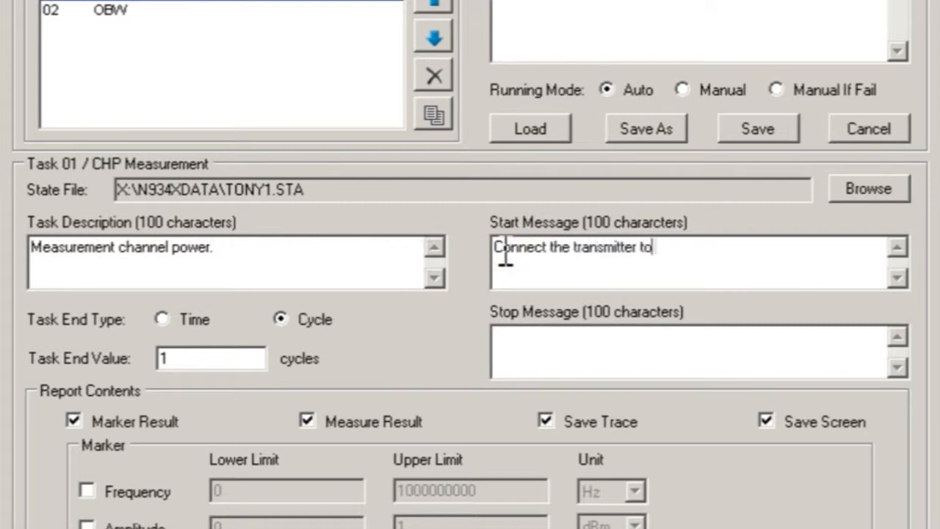
{"action": "type", "text": "the analyser..."}
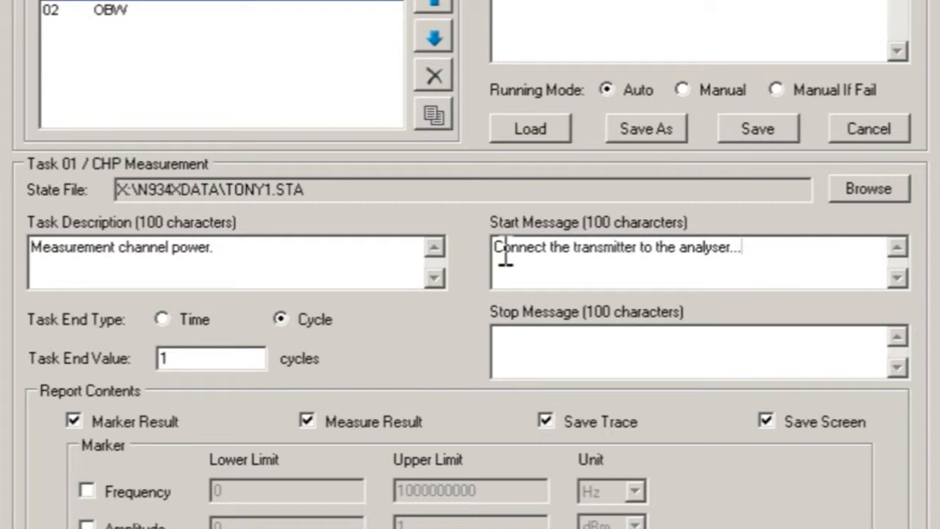
{"action": "left_click", "coordinate": [162, 319]}
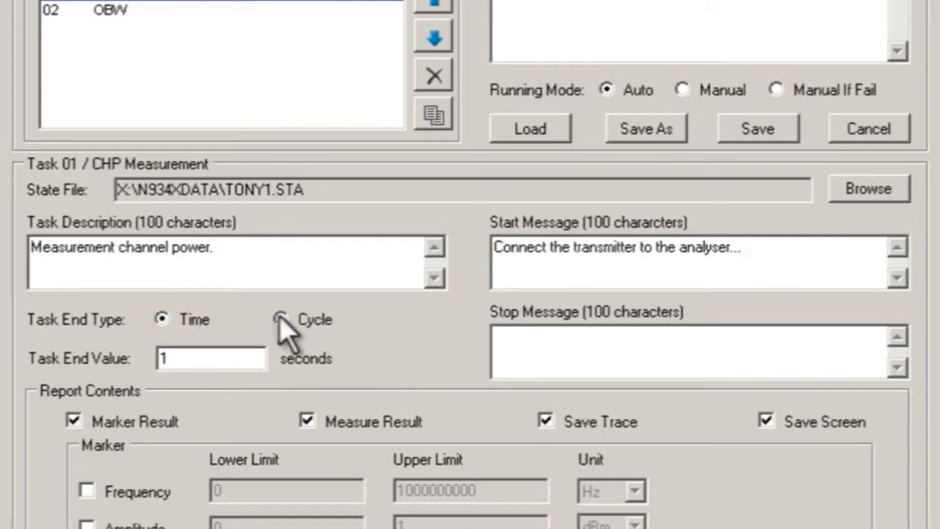
{"action": "left_click", "coordinate": [279, 319]}
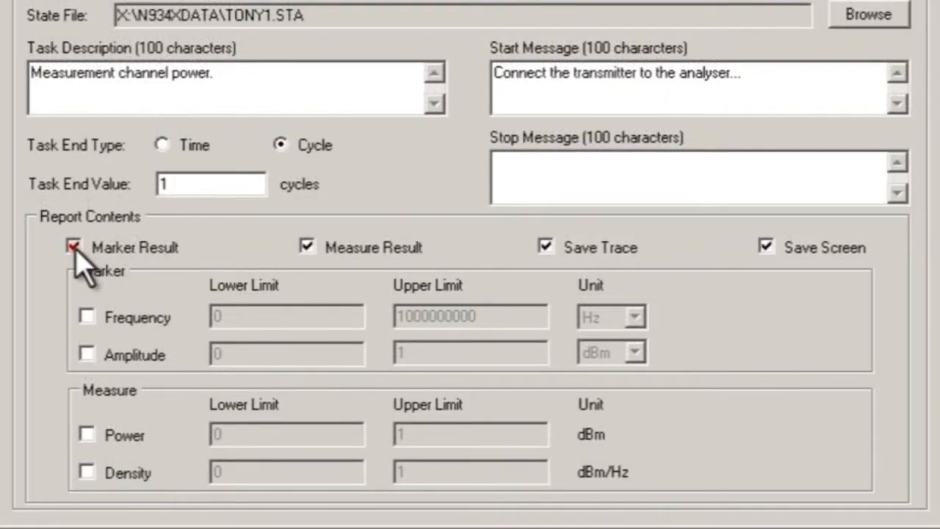
Step: Limit marker frequency results to 1990–2010 MHz
{"action": "left_click", "coordinate": [85, 316]}
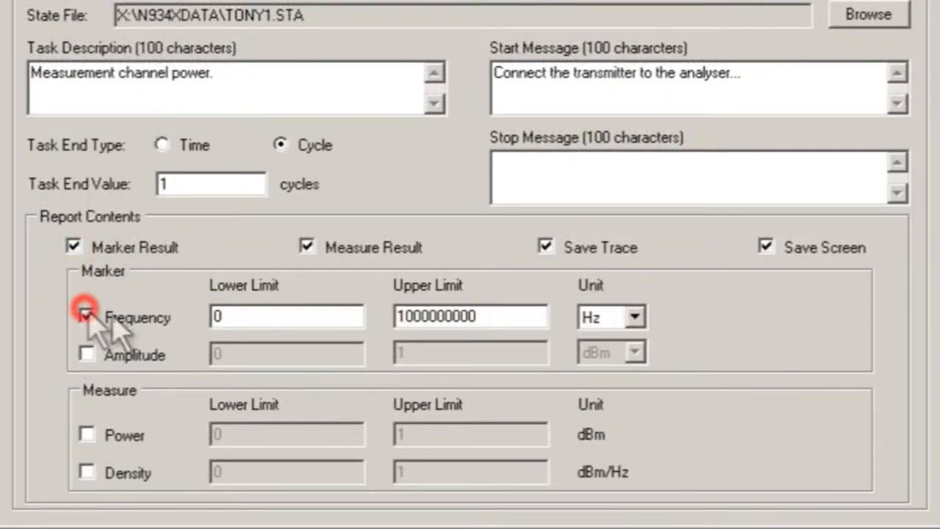
{"action": "type", "text": "199"}
{"action": "left_click", "coordinate": [470, 316]}
{"action": "type", "text": "2010"}
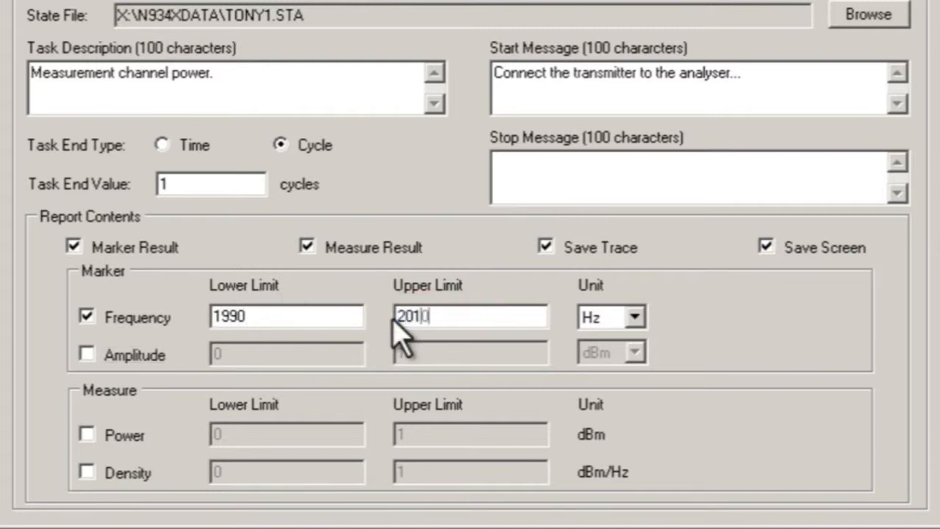
{"action": "left_click", "coordinate": [633, 317]}
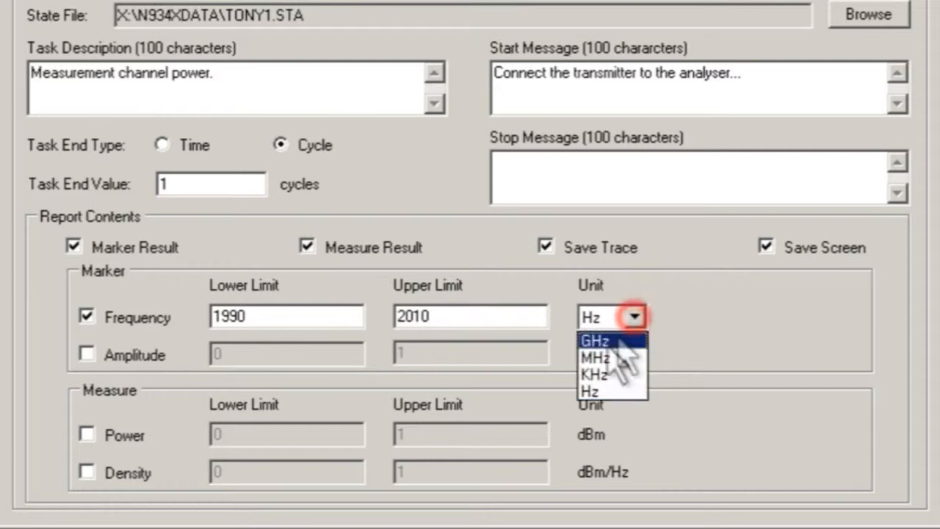
{"action": "left_click", "coordinate": [595, 359]}
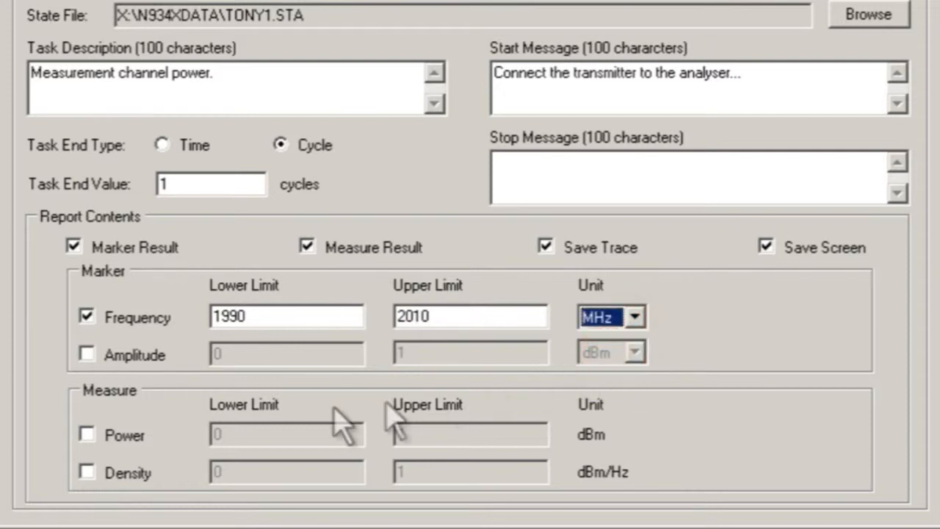
Step: Enable power and density limit checks and turn off Save Screen for the report
{"action": "left_click", "coordinate": [87, 435]}
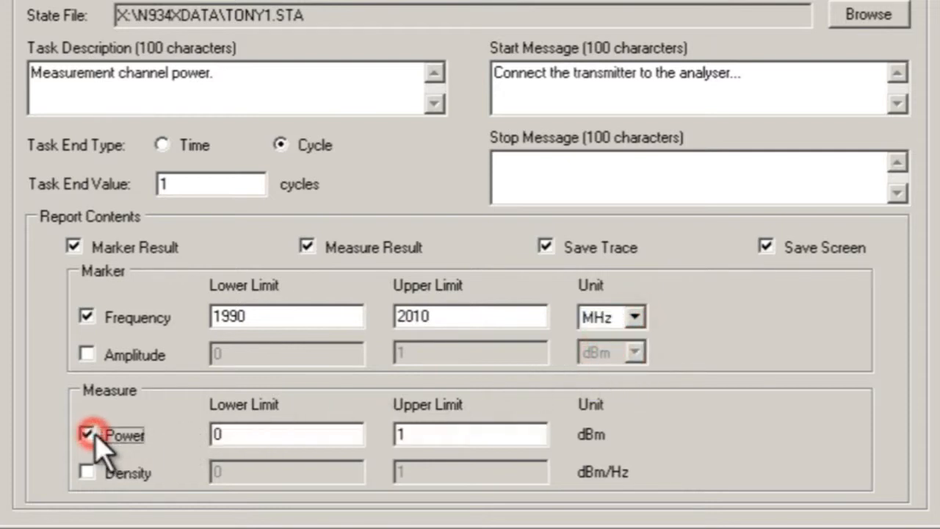
{"action": "left_click", "coordinate": [86, 473]}
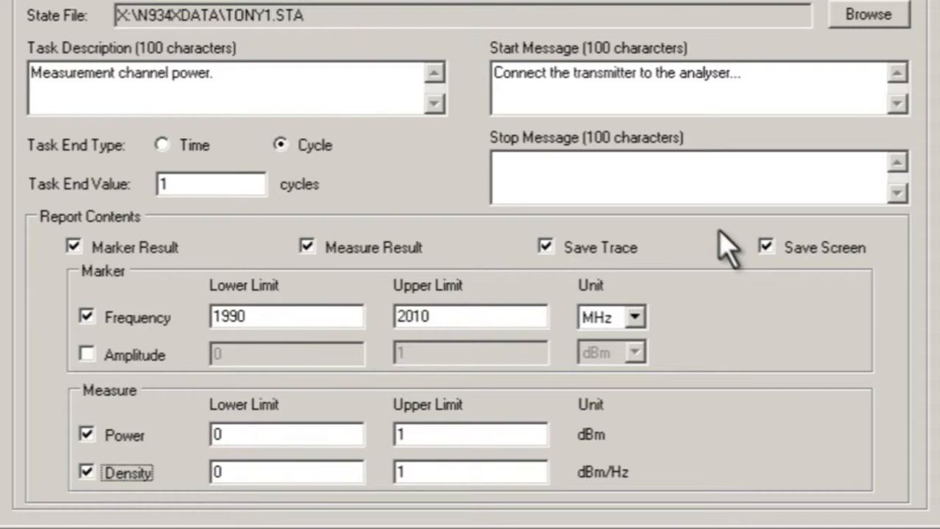
{"action": "left_click", "coordinate": [767, 246]}
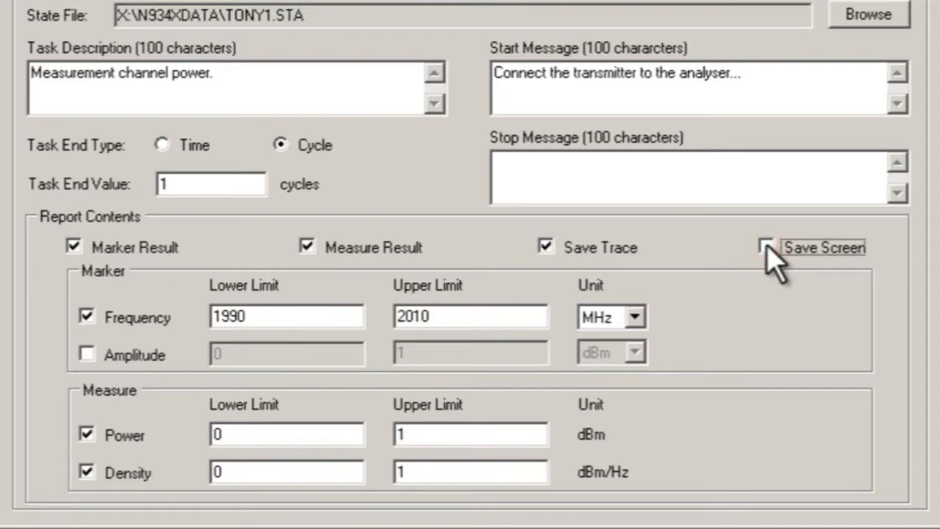
{"action": "left_click", "coordinate": [767, 247]}
{"action": "type", "text": "Automatically"}
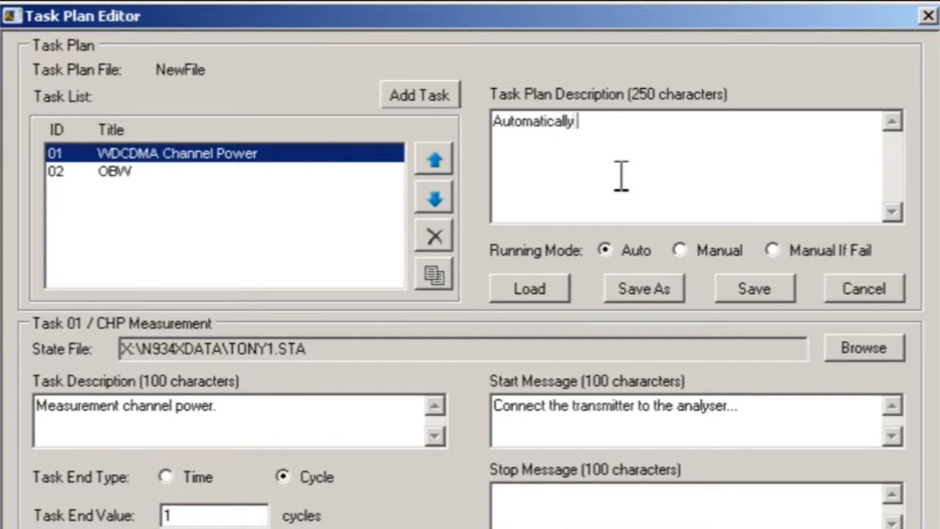
Step: Describe the plan as measuring Channel Power and Occupied Bandwidth and set Running Mode to Manual
{"action": "type", "text": "measure Channel Power a"}
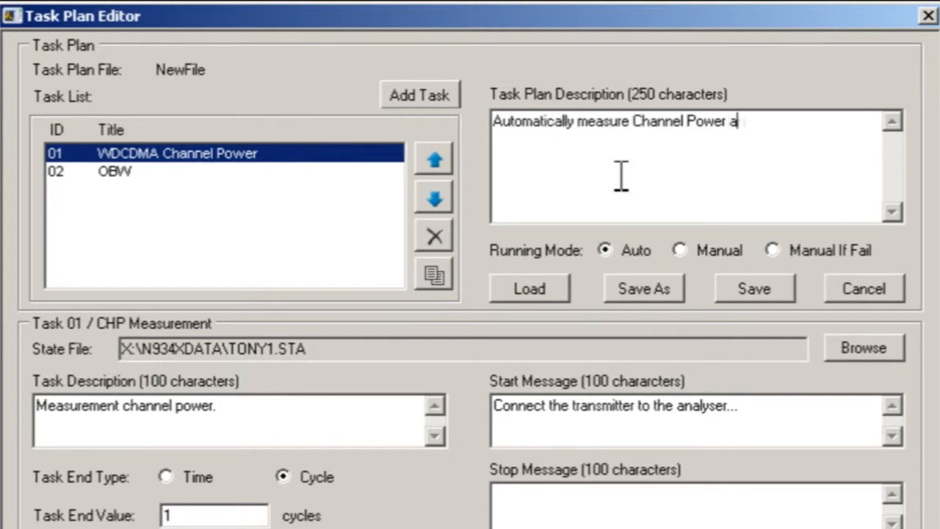
{"action": "type", "text": "nd Occupied Bandwidth"}
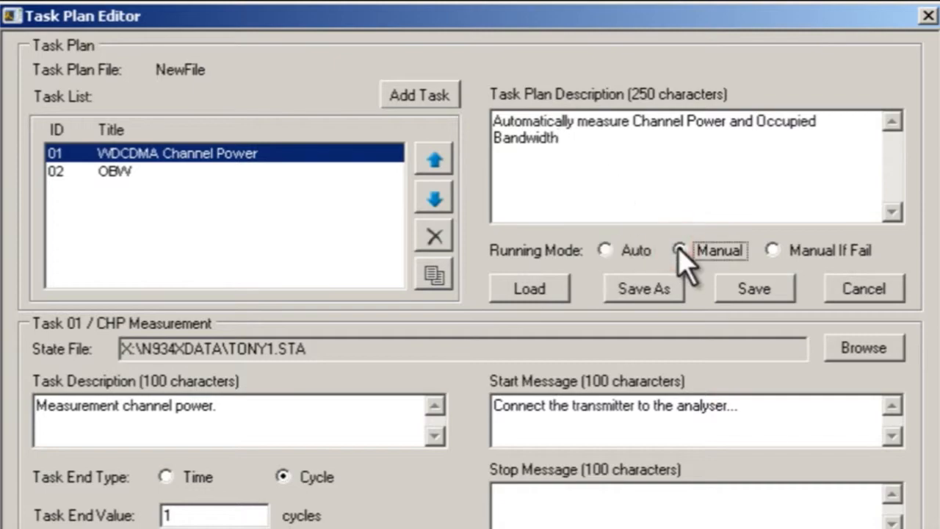
{"action": "left_click", "coordinate": [642, 288]}
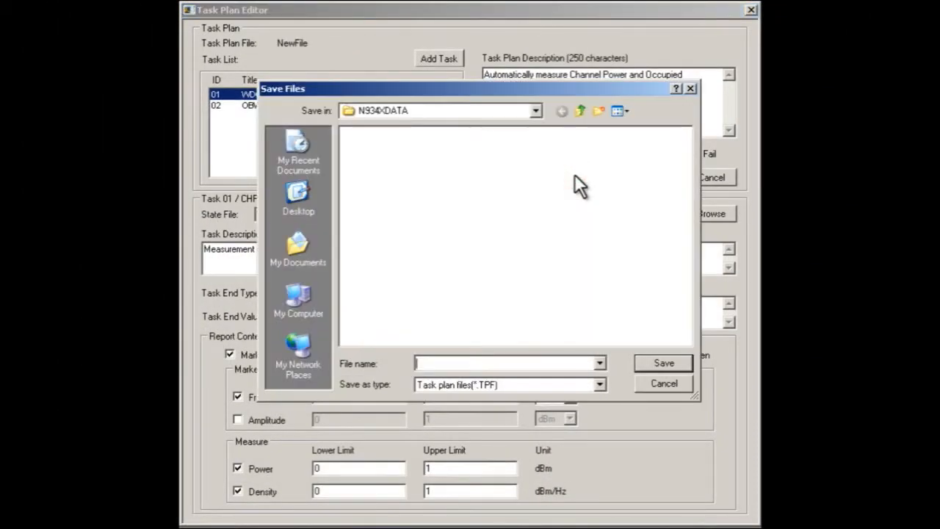
Step: Save the task plan as 'WCDMA test plan 1.TPF'
{"action": "type", "text": "WCDMA test plan 1"}
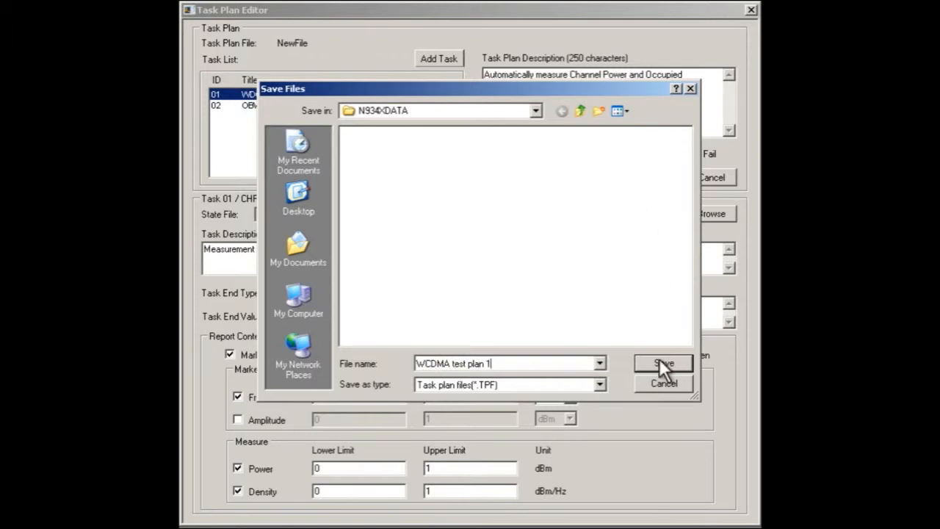
{"action": "left_click", "coordinate": [663, 364]}
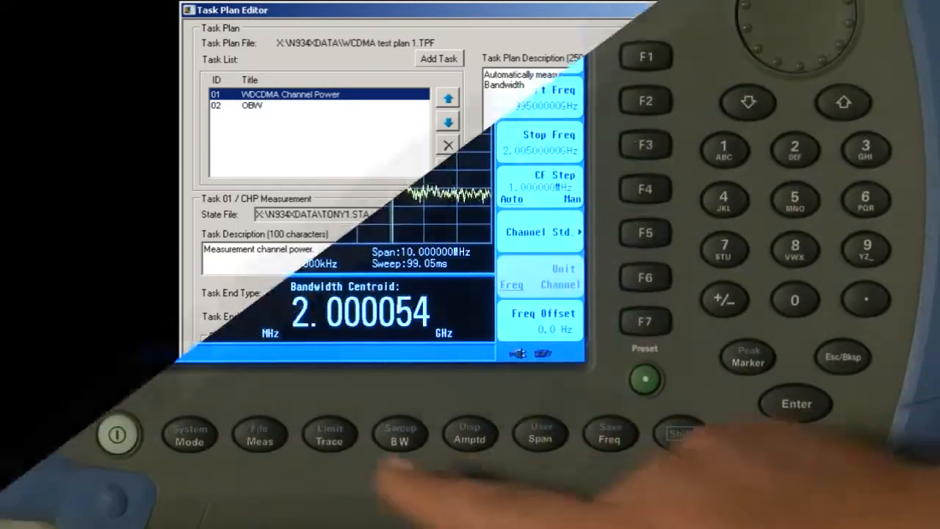
Step: Select the OBW measurement on the analyzer to show the bandwidth centroid reading
{"action": "left_click", "coordinate": [258, 434]}
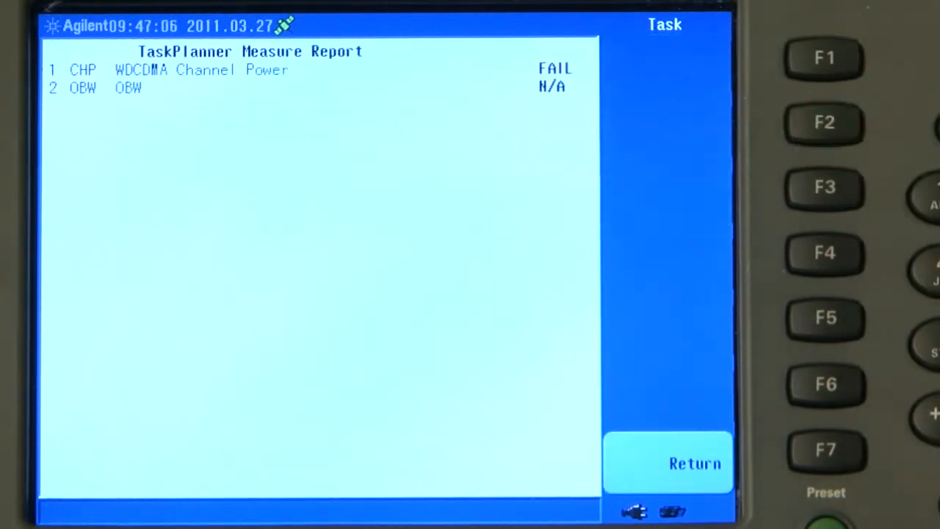
Step: Leave the measure report and open the WCDMA test plan 1 folder on Internal(C:) listing its report files
{"action": "left_click", "coordinate": [826, 449]}
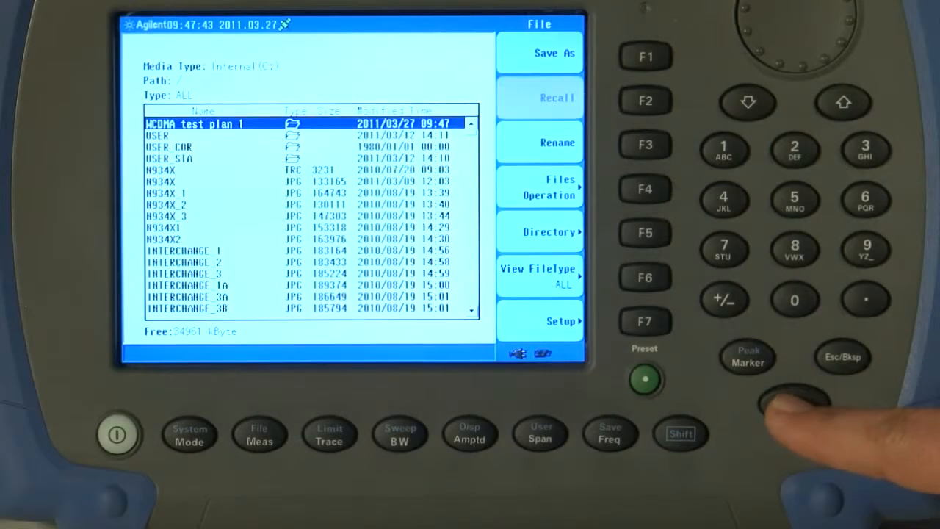
{"action": "double_click", "coordinate": [193, 124]}
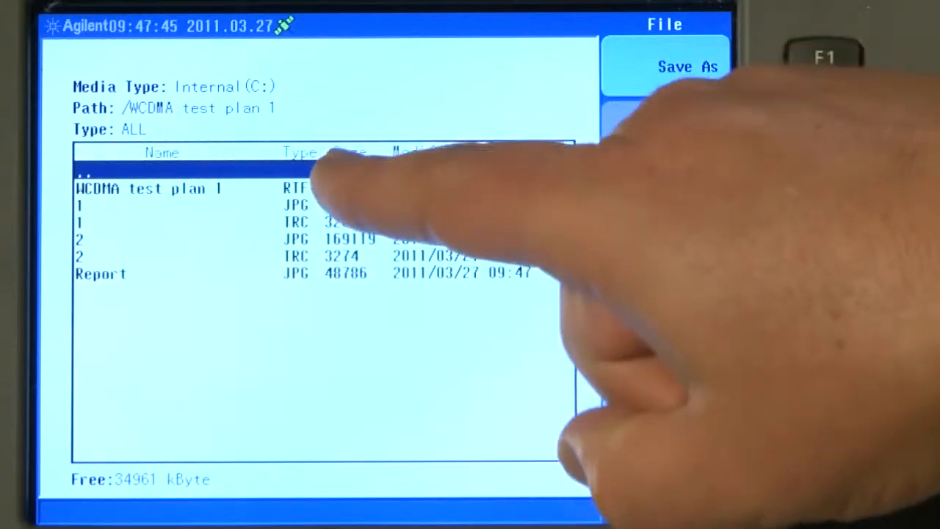